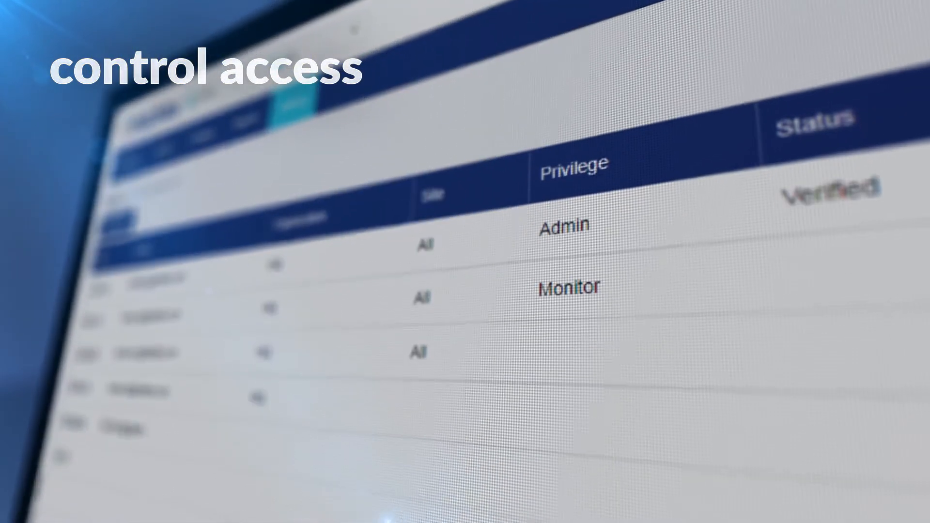
scroll("down", 3)
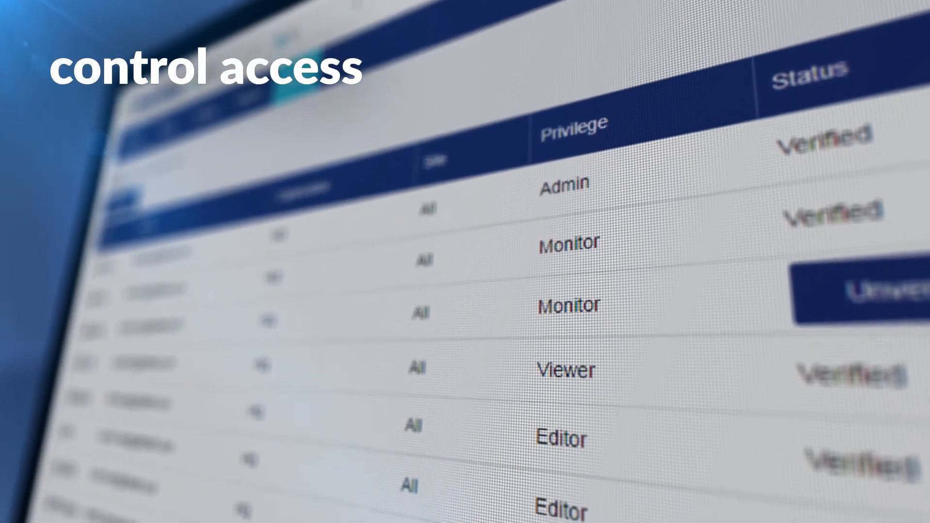